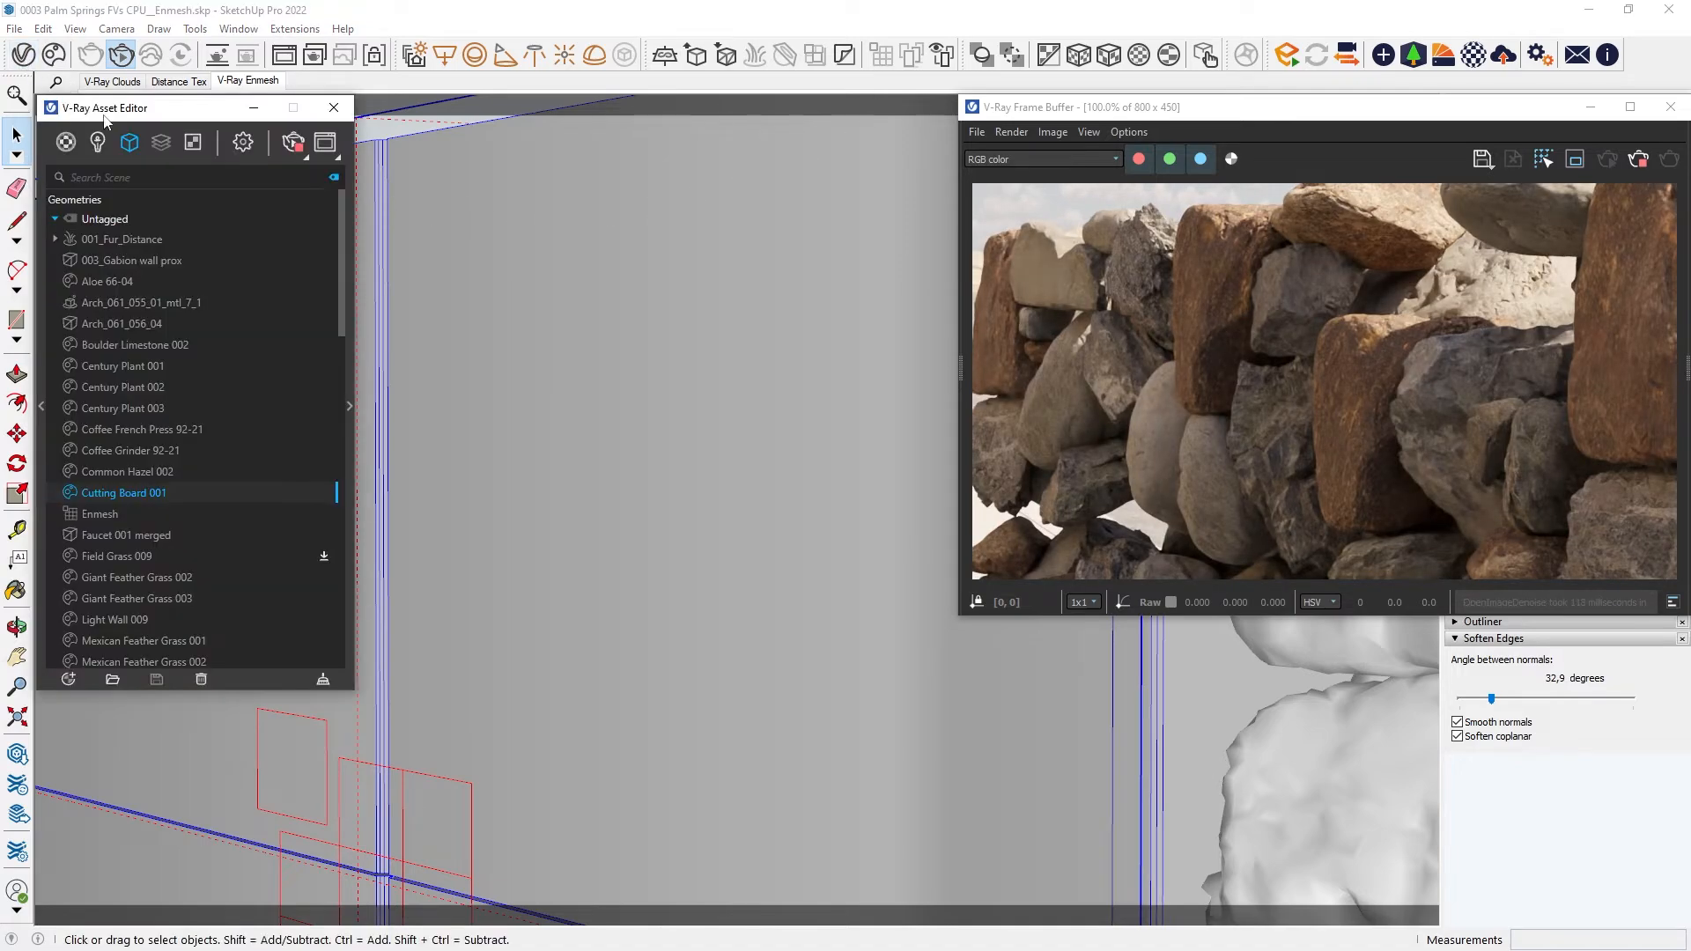
Step: Replace the hexagonal Cage_Mesh in the Enmesh object with the rectangular bar cage
click(98, 512)
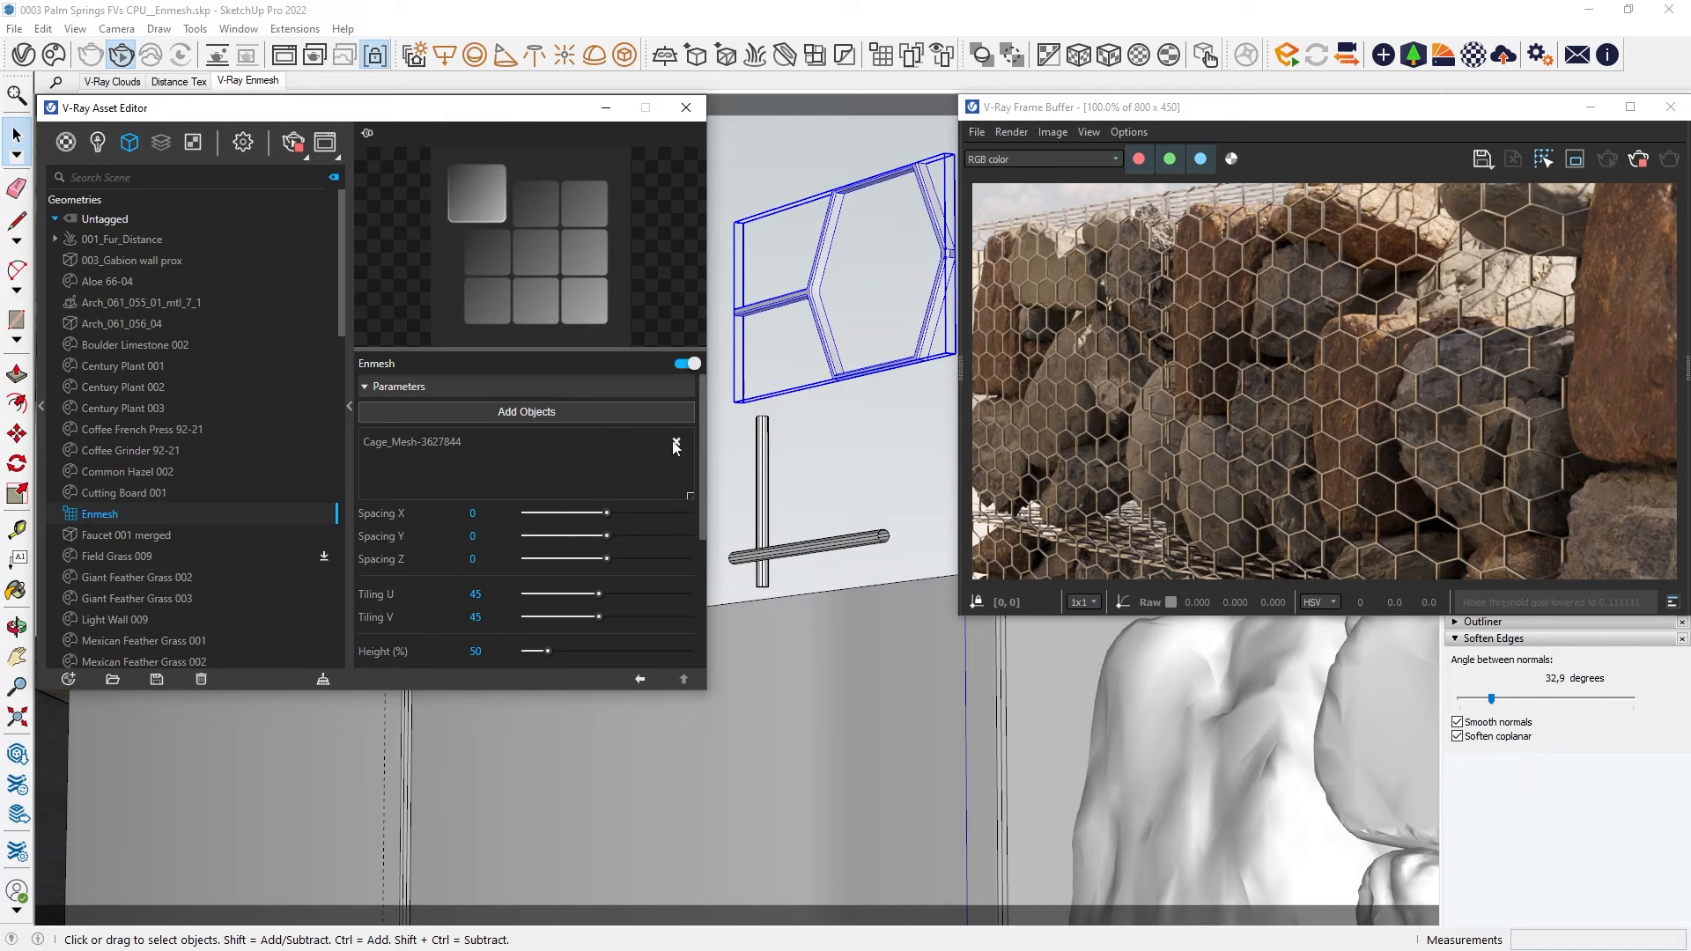
click(675, 444)
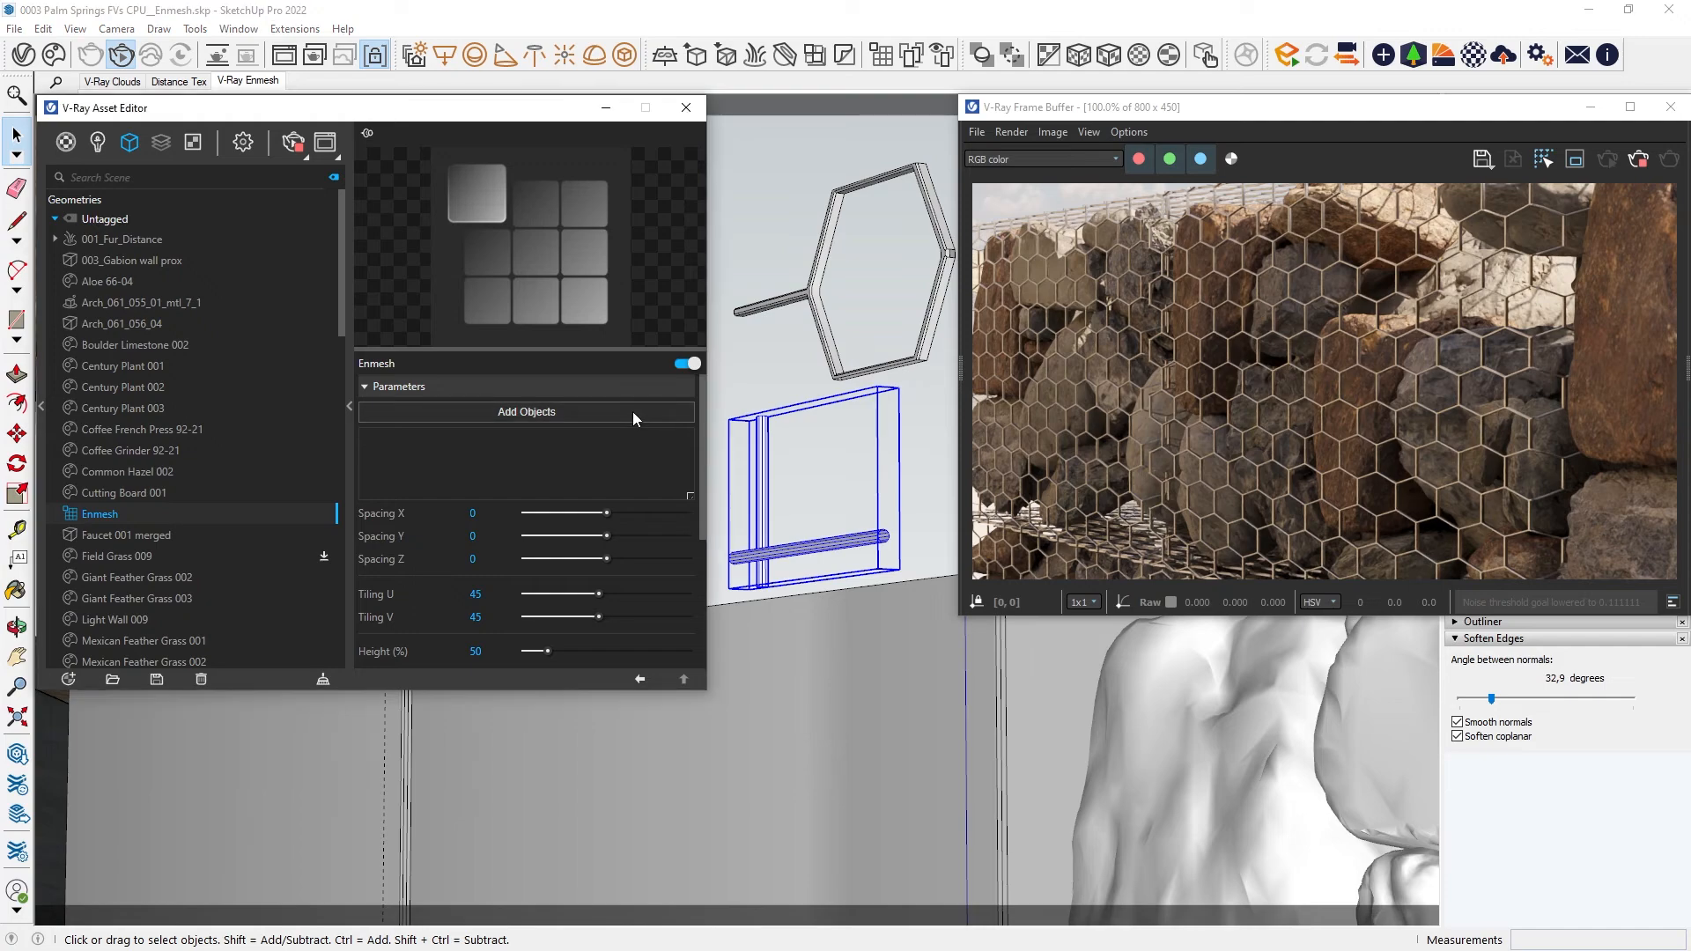
click(526, 410)
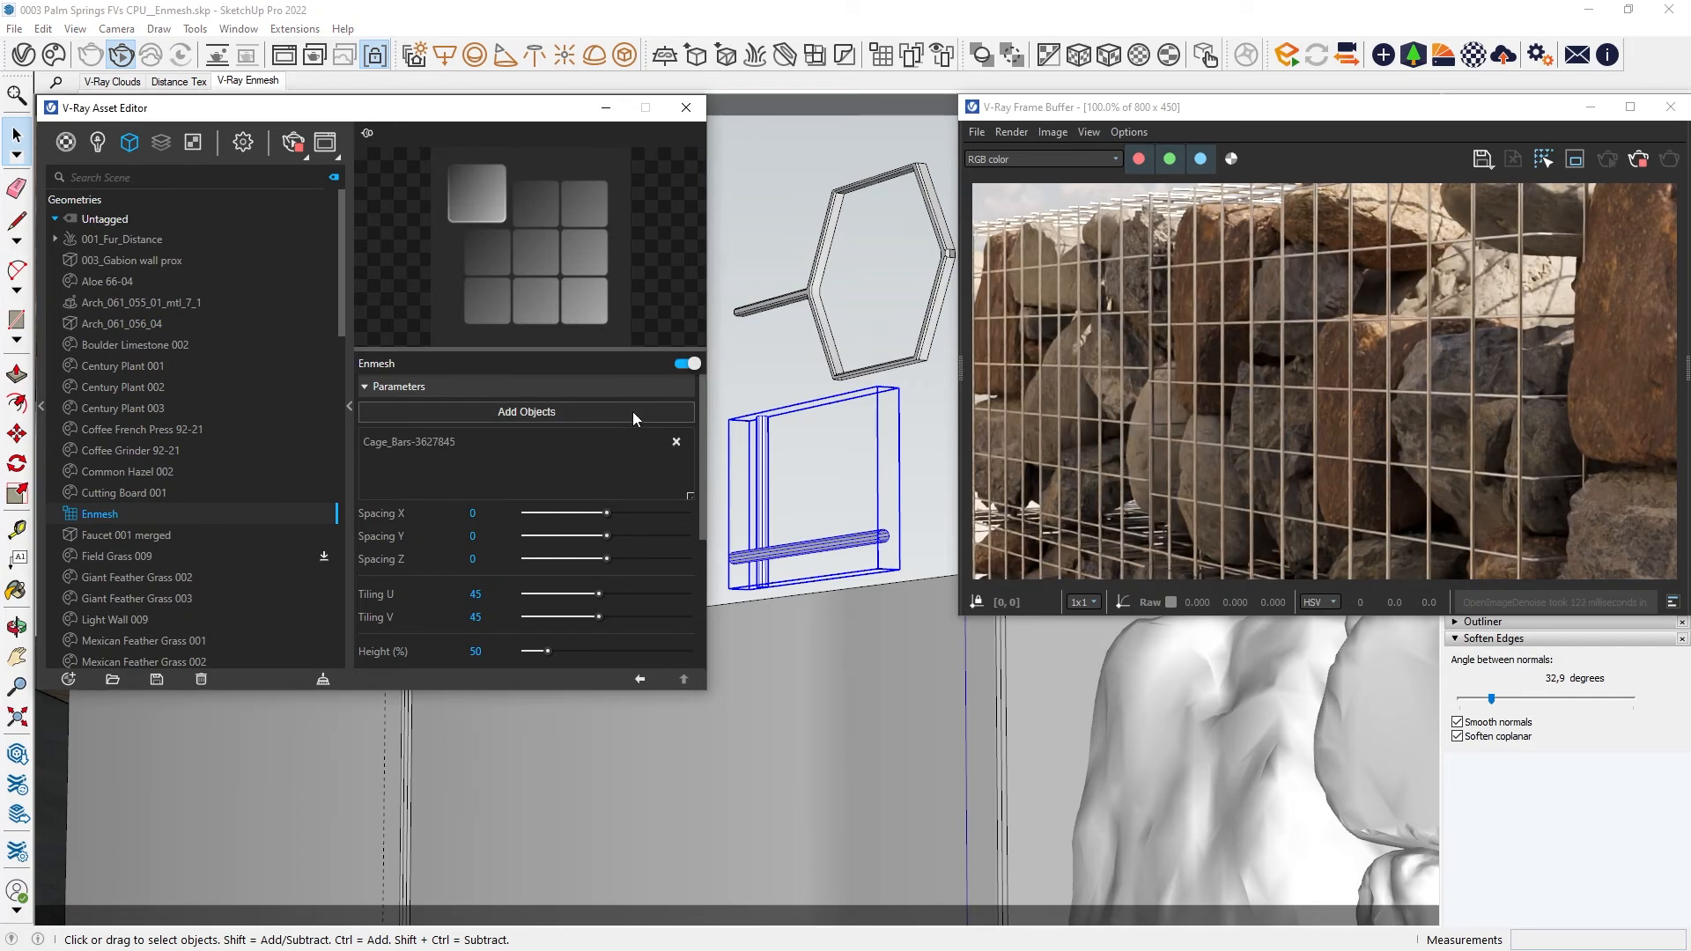